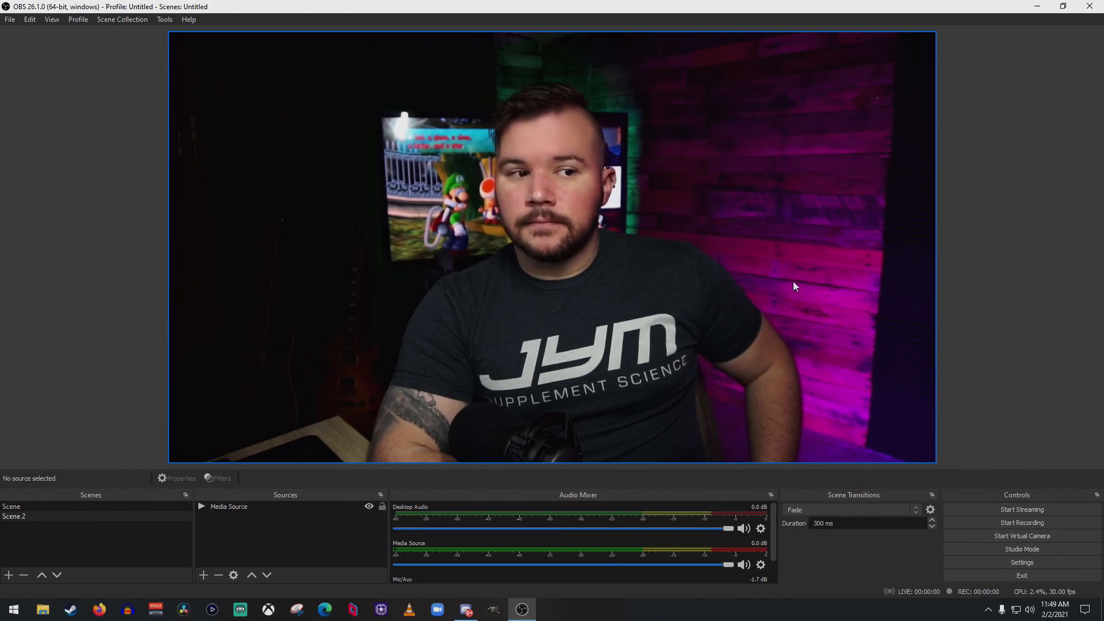
mouse_move(299, 379)
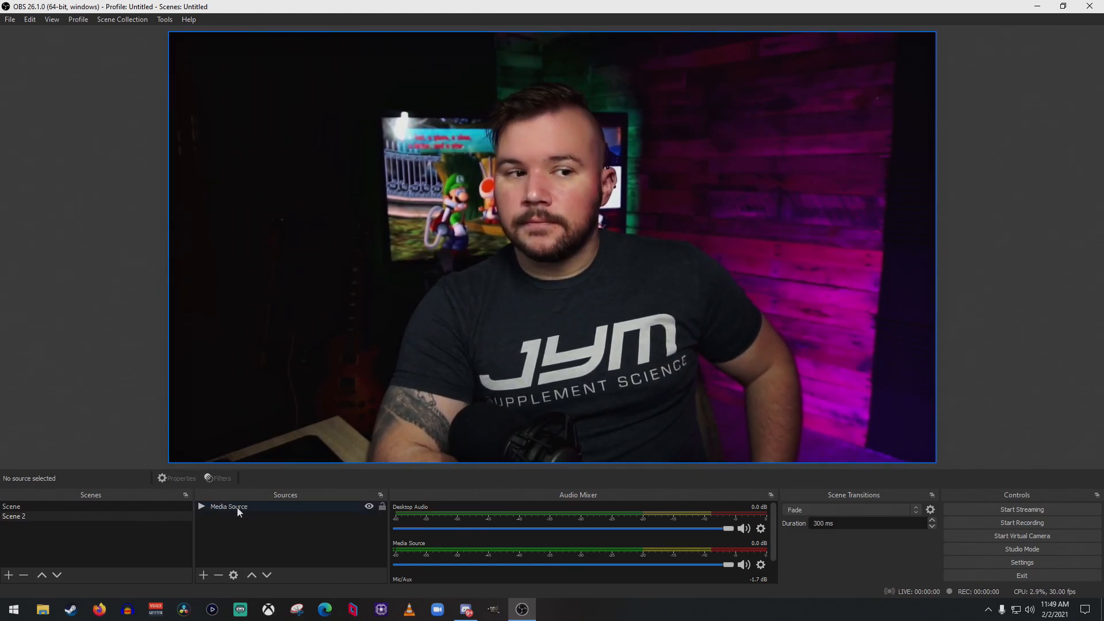
- Add an Apply LUT effect filter to the Media Source, keeping the default filter name
right_click(227, 506)
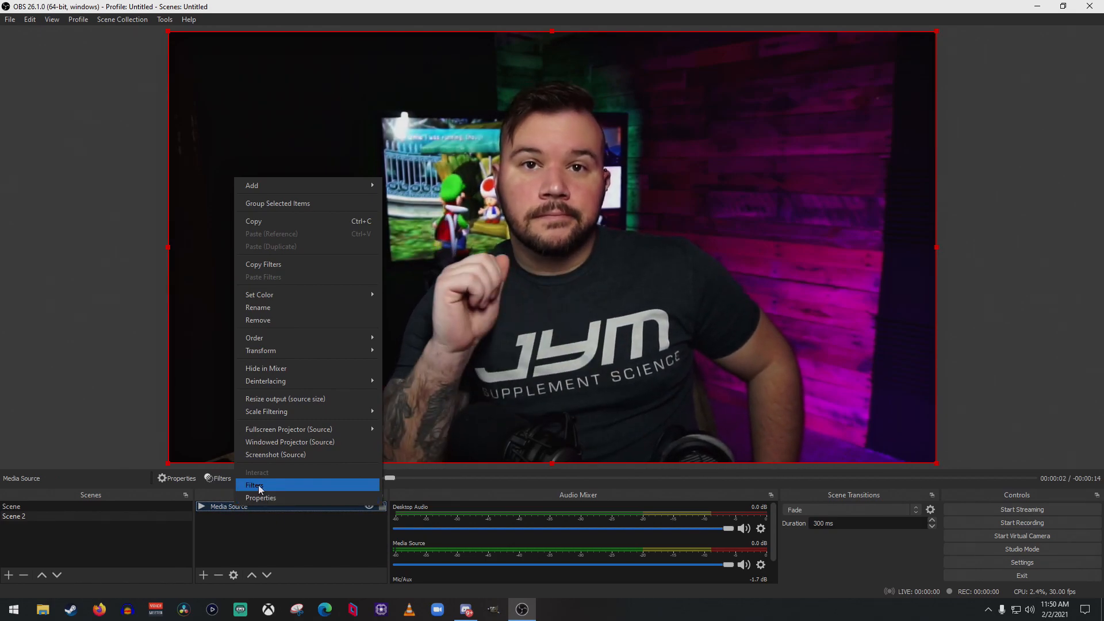
left_click(253, 484)
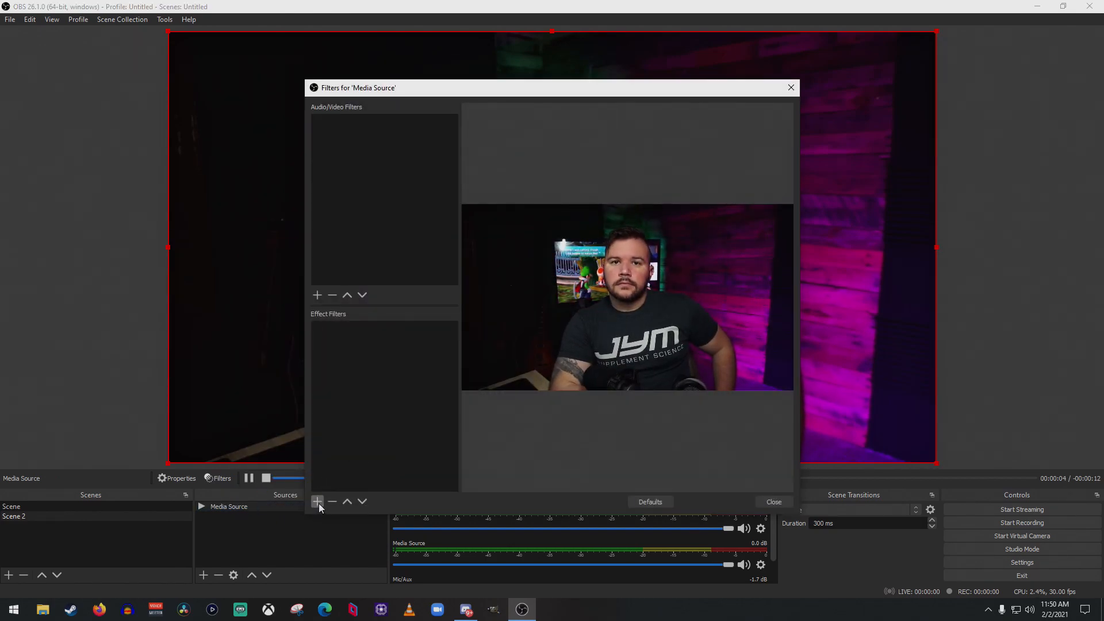
left_click(318, 502)
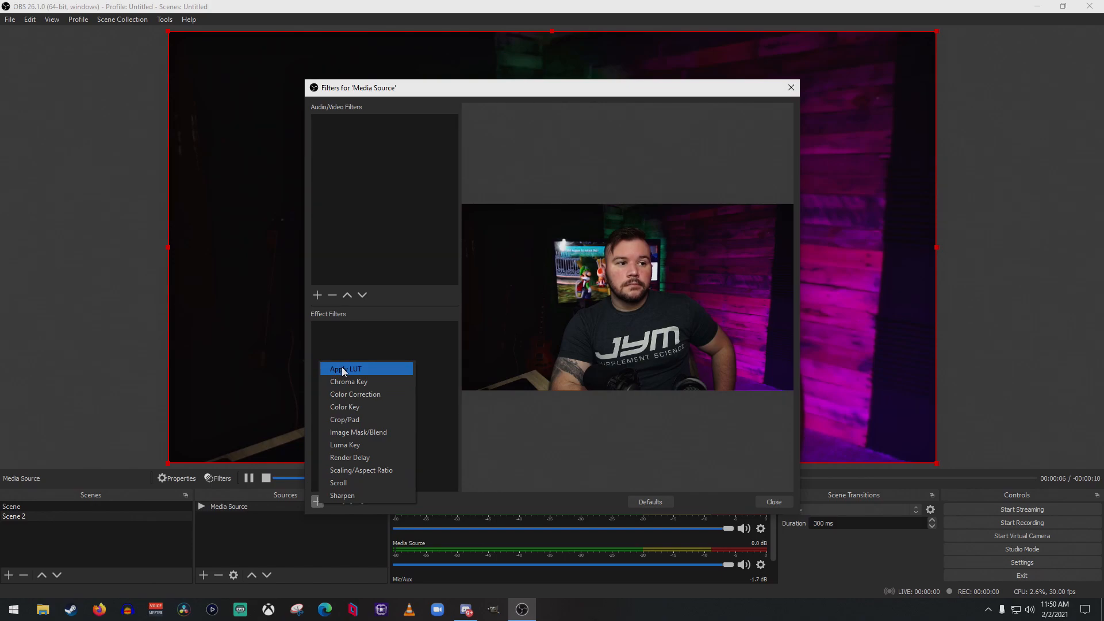
left_click(344, 368)
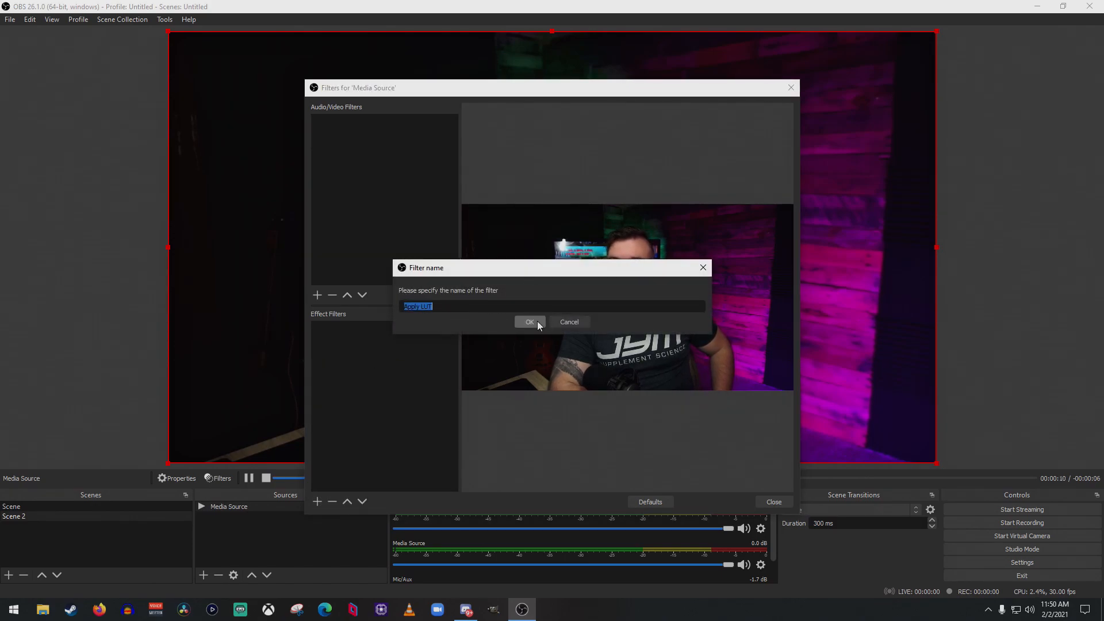
left_click(529, 322)
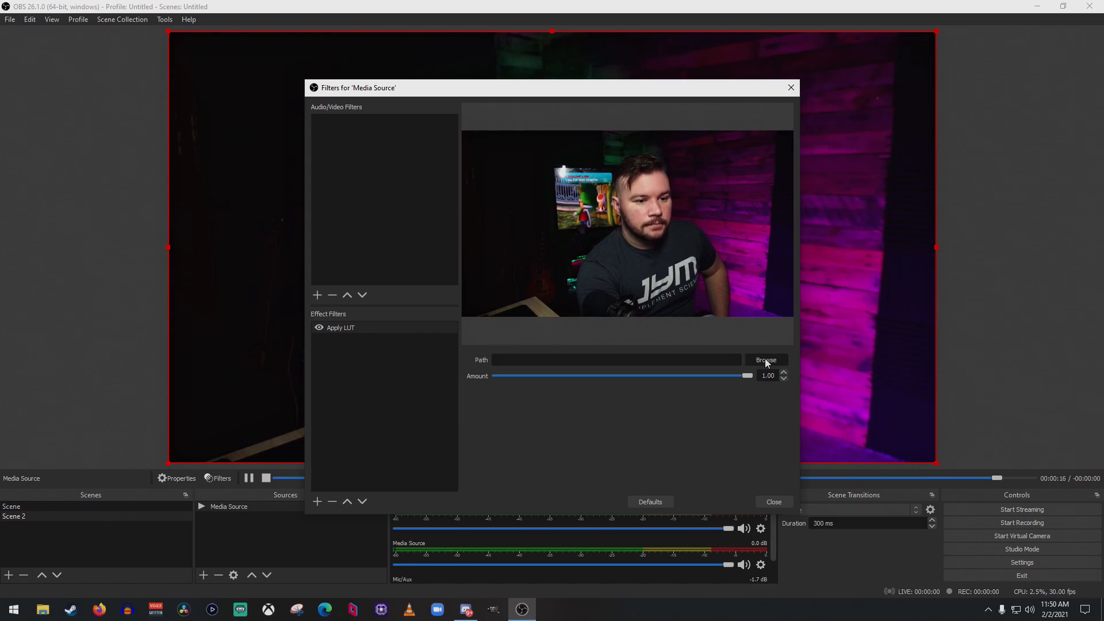
- Browse for a LUT file to set the Apply LUT filter's path
left_click(766, 360)
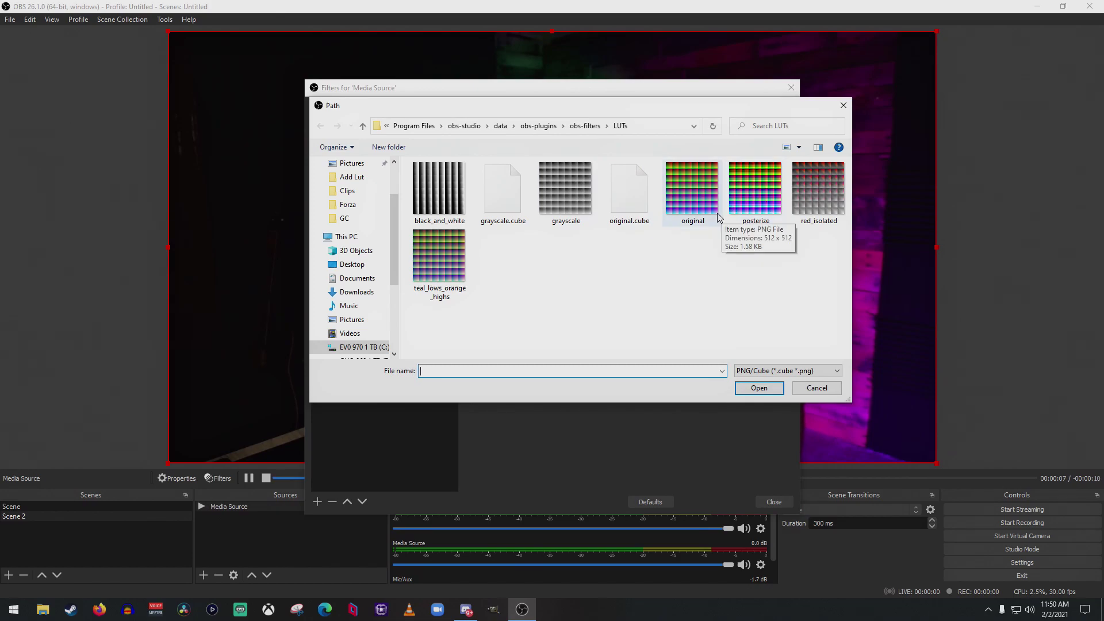
mouse_move(632, 273)
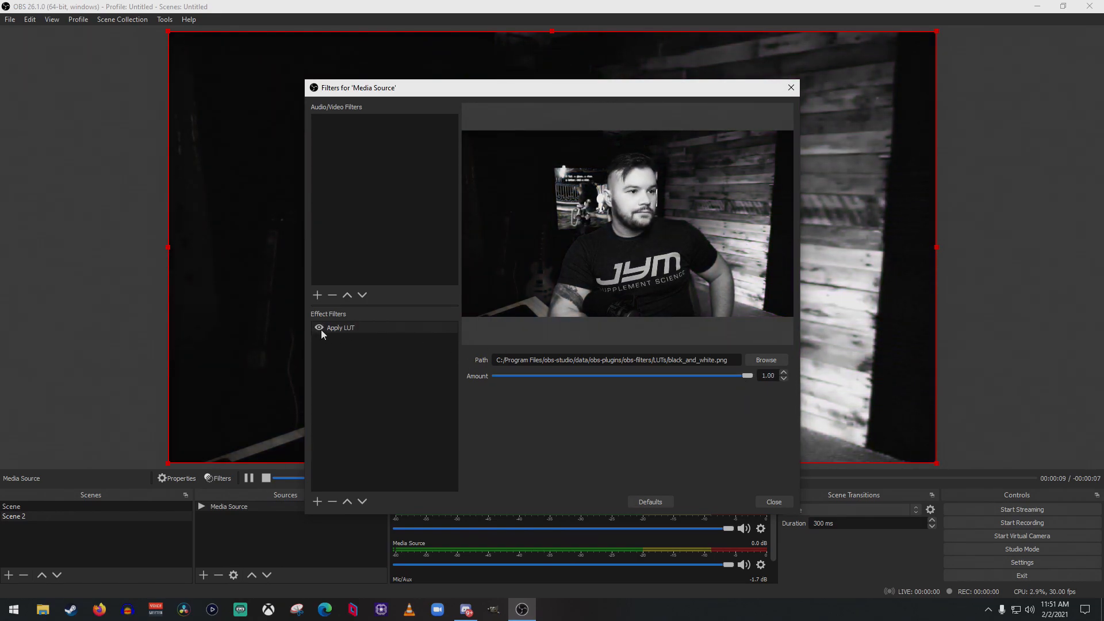
- Load the custom A5100_JohnnysBox_1.2.3_1.2.4.png LUT and close the Media Source's filters
left_click(766, 360)
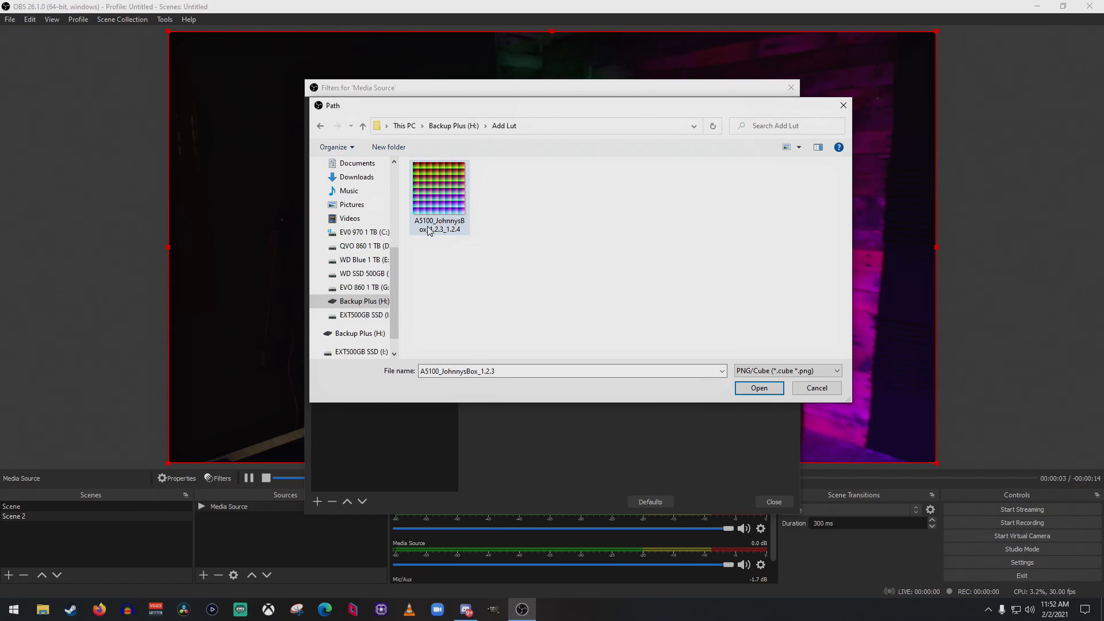
mouse_move(457, 197)
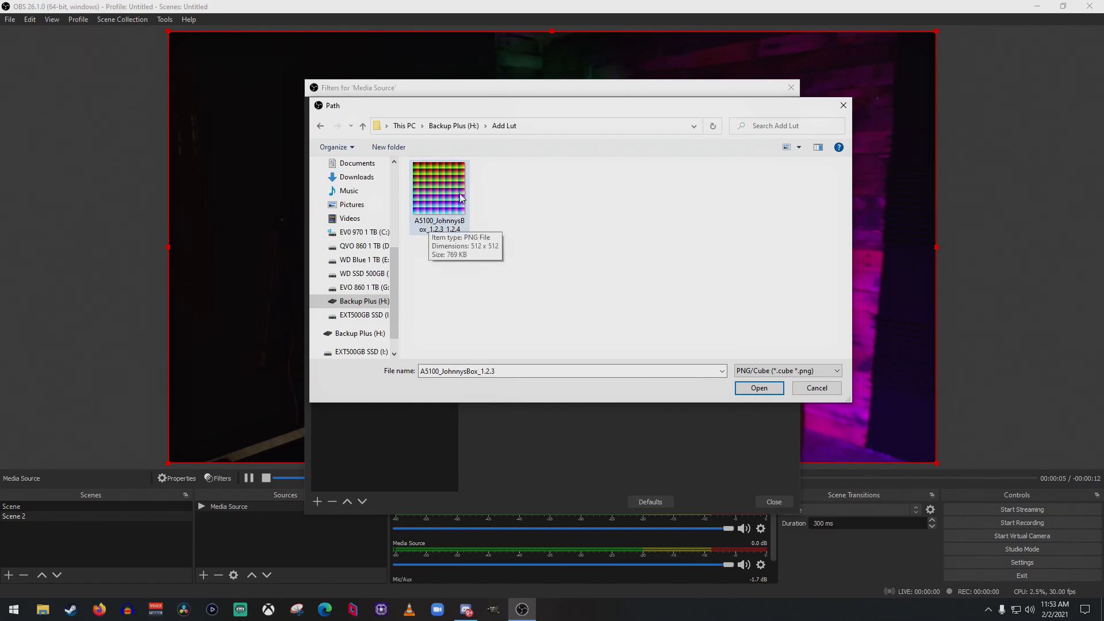
left_click(757, 388)
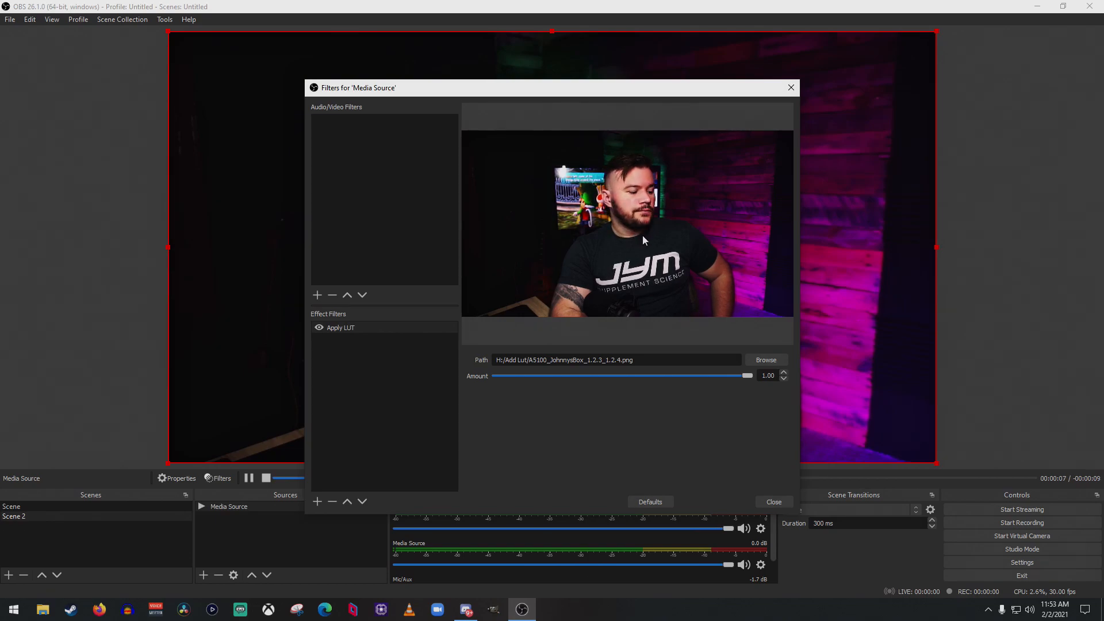
mouse_move(616, 214)
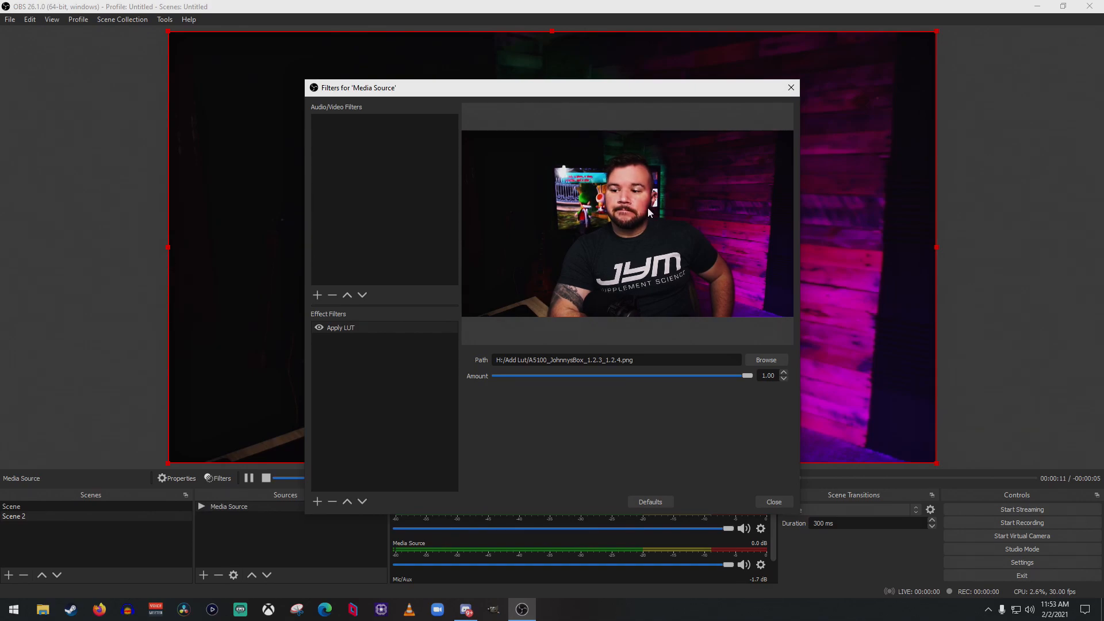
mouse_move(706, 268)
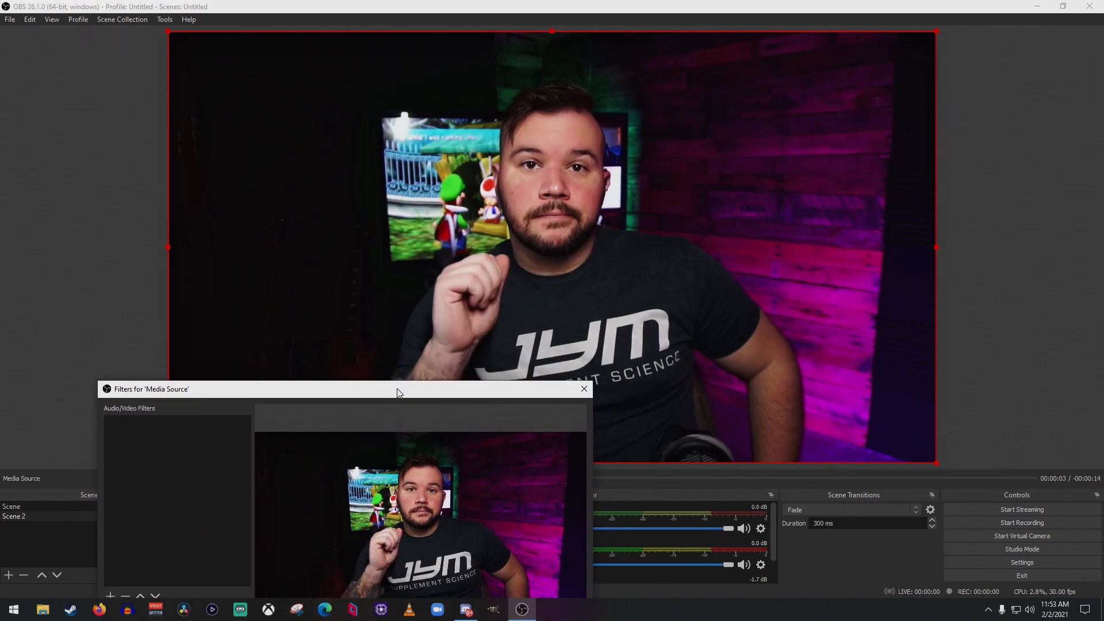
left_click(584, 388)
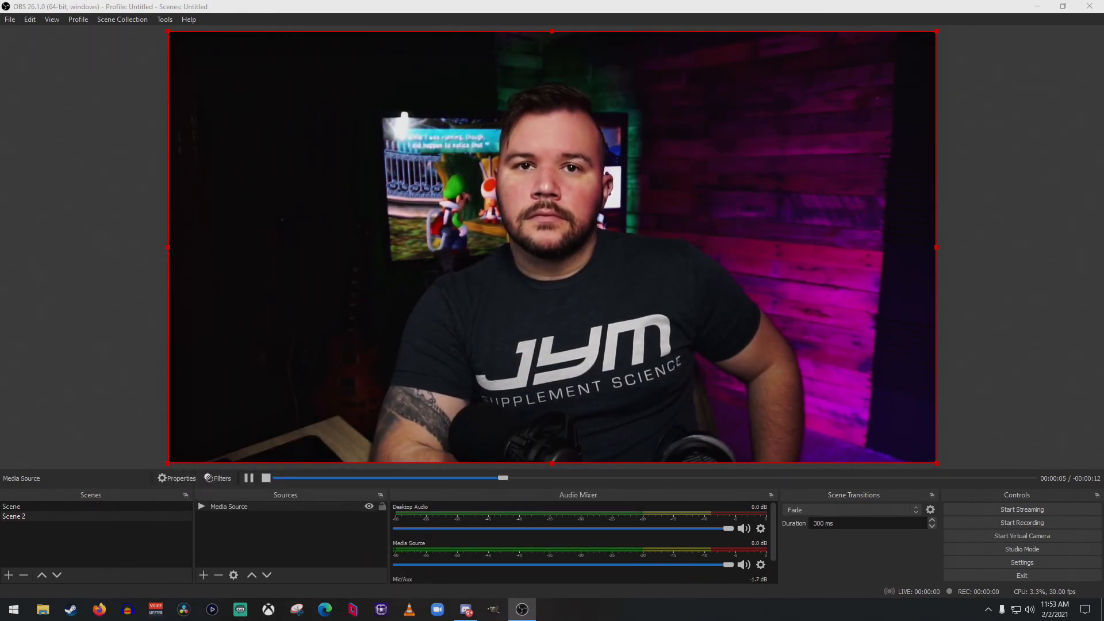